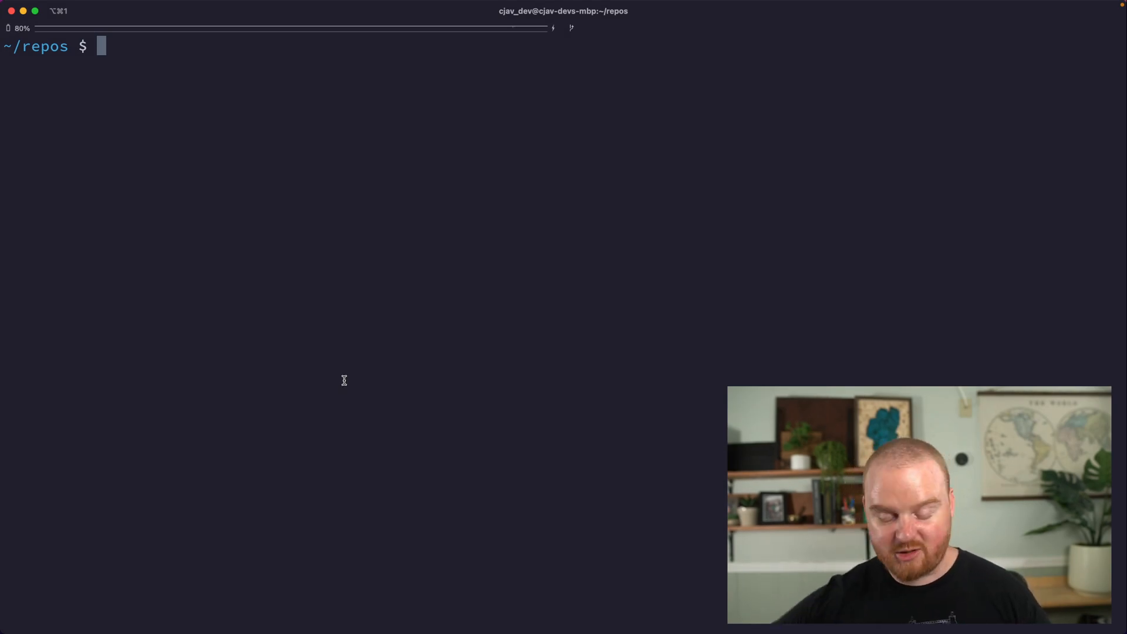
Generate the creators Rails app with Tailwind, esbuild, PostgreSQL, no tests and a main branch.
{"action": "type", "text": "rails new promo -c tailwind -j esbuild -d postgresql -T --main"}
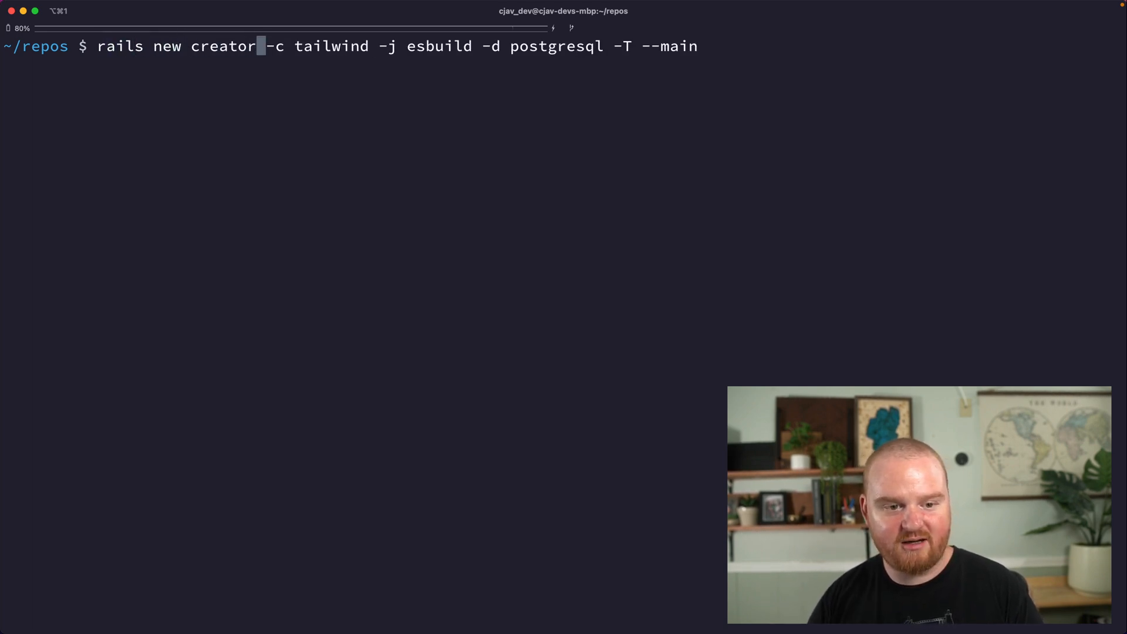
{"action": "type", "text": "s"}
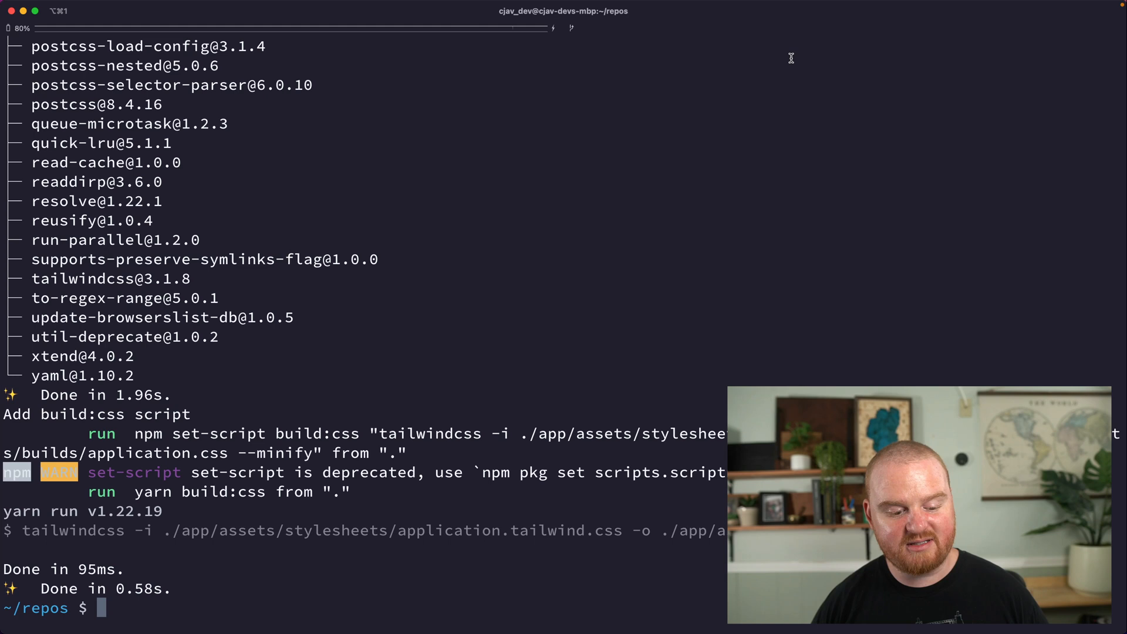
Enter the creators folder and make the initial git commit of all generated files.
{"action": "type", "text": "cd c"}
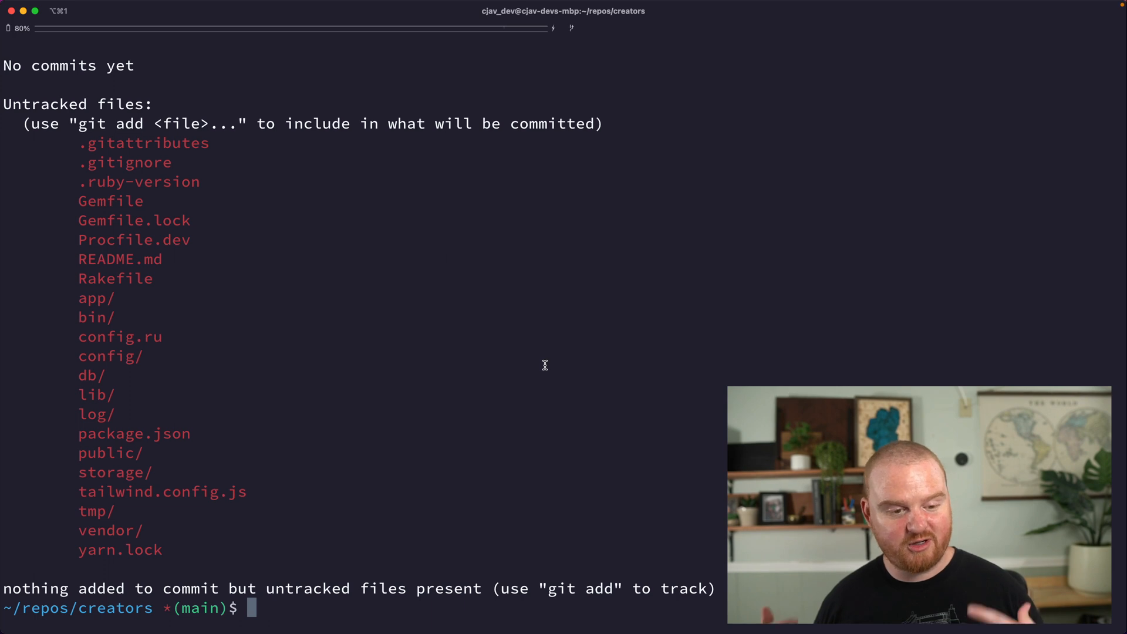
{"action": "type", "text": "gi"}
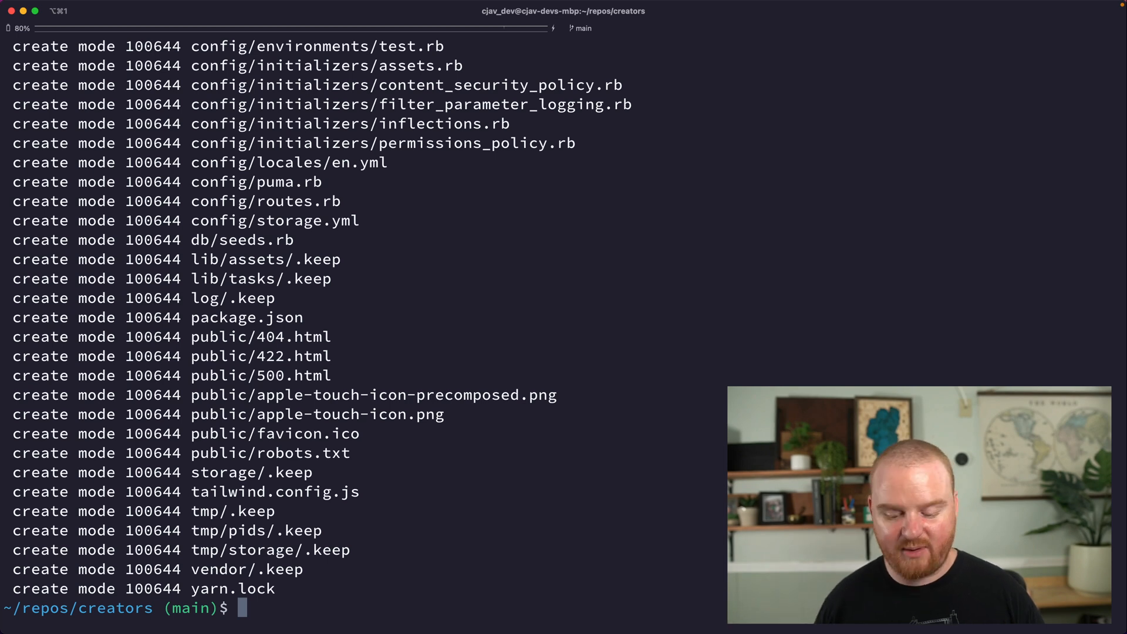
Generate a StaticPages controller with a root action and bring up config/routes.rb in Neovim.
{"action": "type", "text": "rails g controller StaticPages roo"}
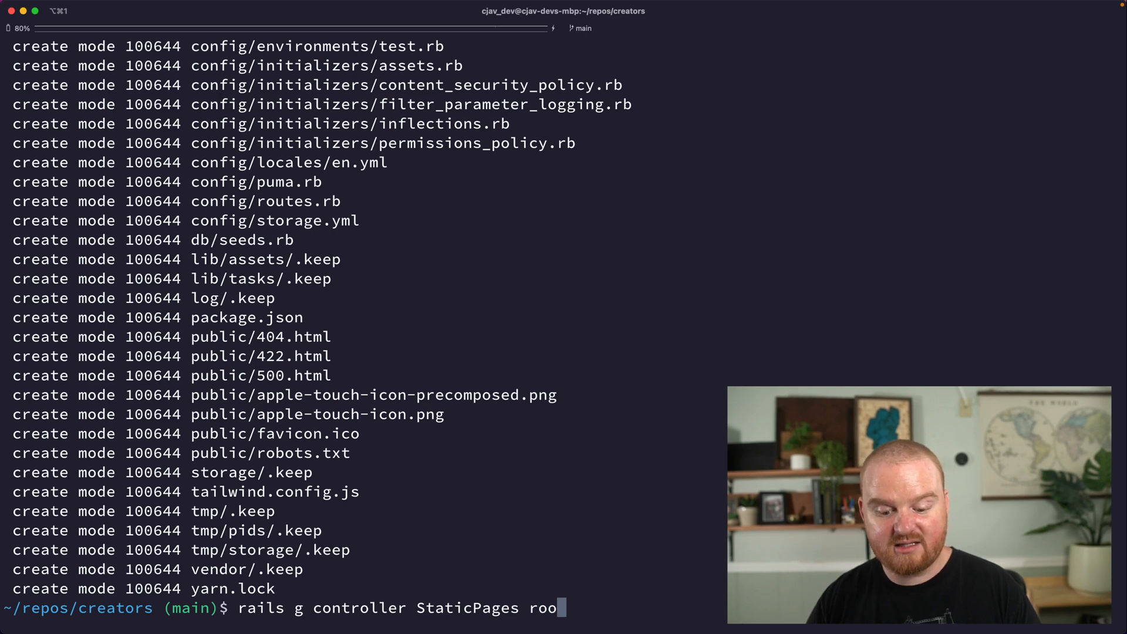
{"action": "type", "text": "t"}
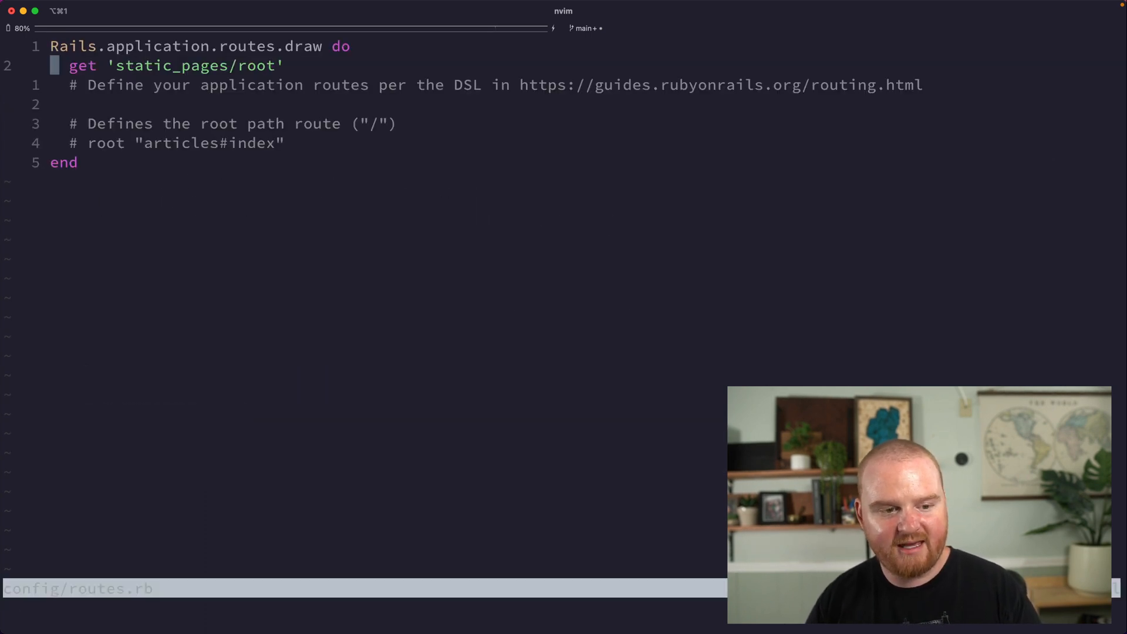
Replace the routes body with root 'static_pages#root', save, and load the StaticPages controller.
{"action": "key", "text": "V"}
{"action": "type", "text": "root "}
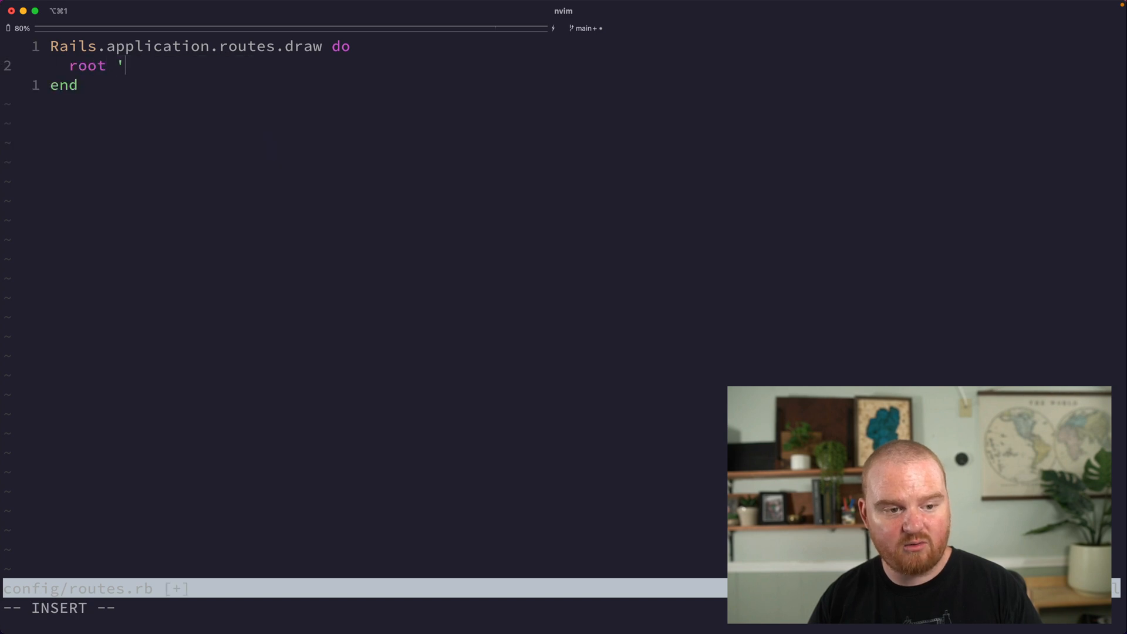
{"action": "type", "text": "stati"}
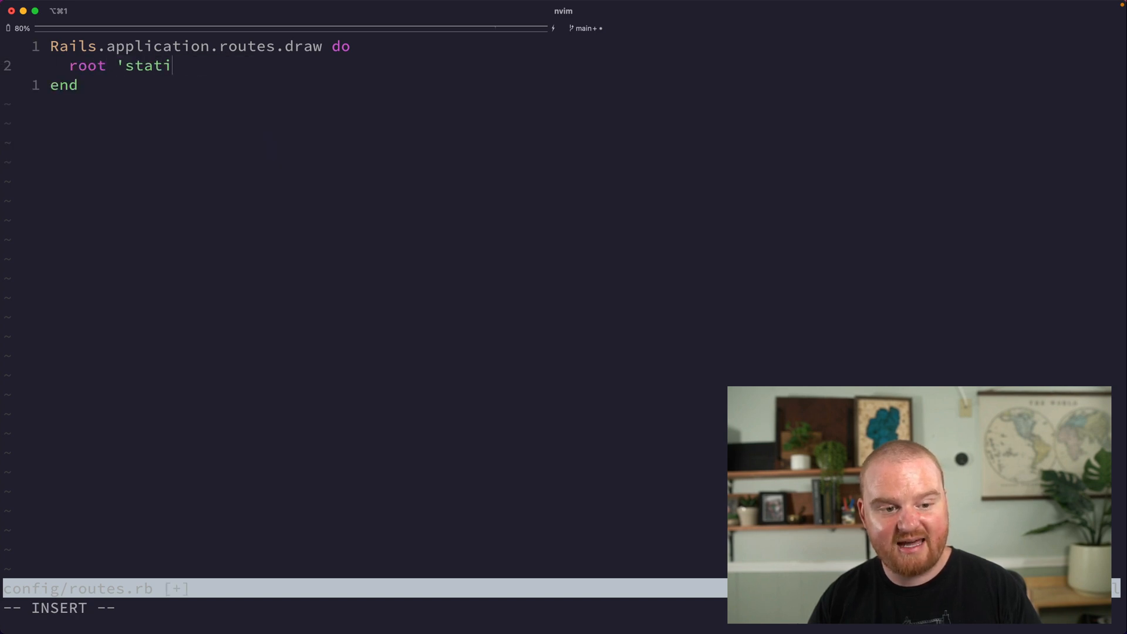
{"action": "type", "text": "c_pages#r"}
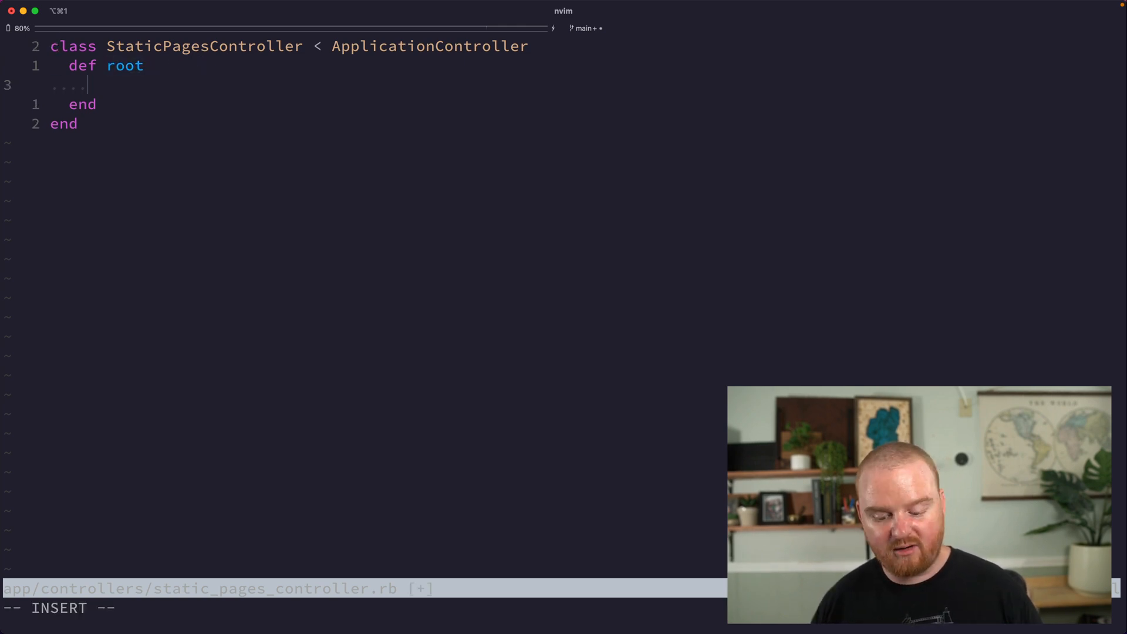
Add render :root inside def root, save the controller, and show the project file tree.
{"action": "type", "text": "# logic"}
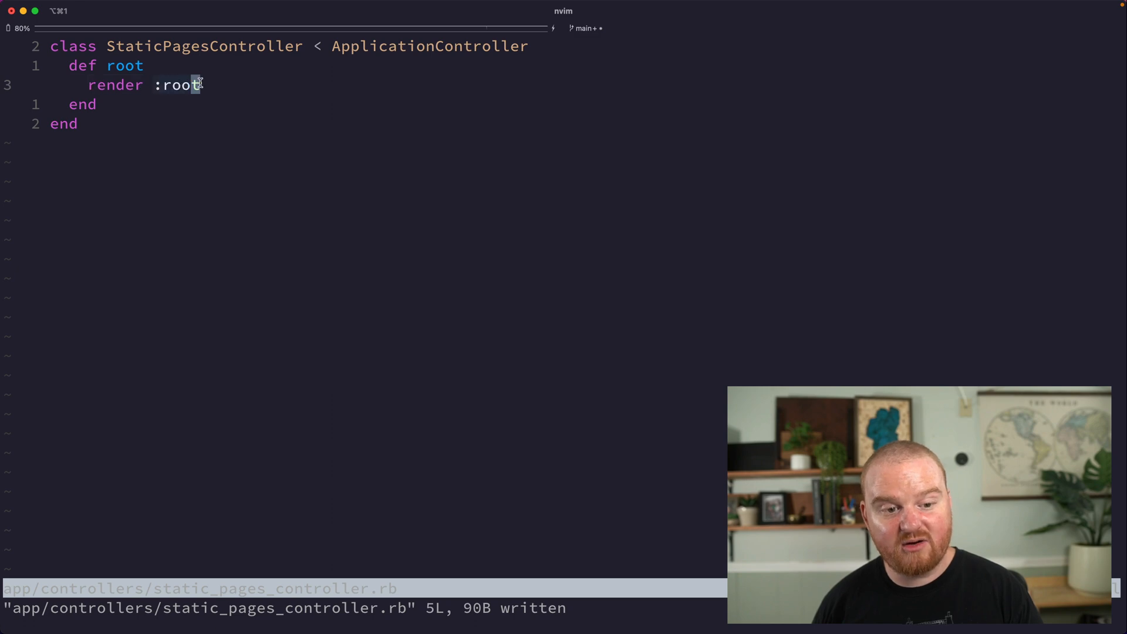
{"action": "key", "text": ":Ex"}
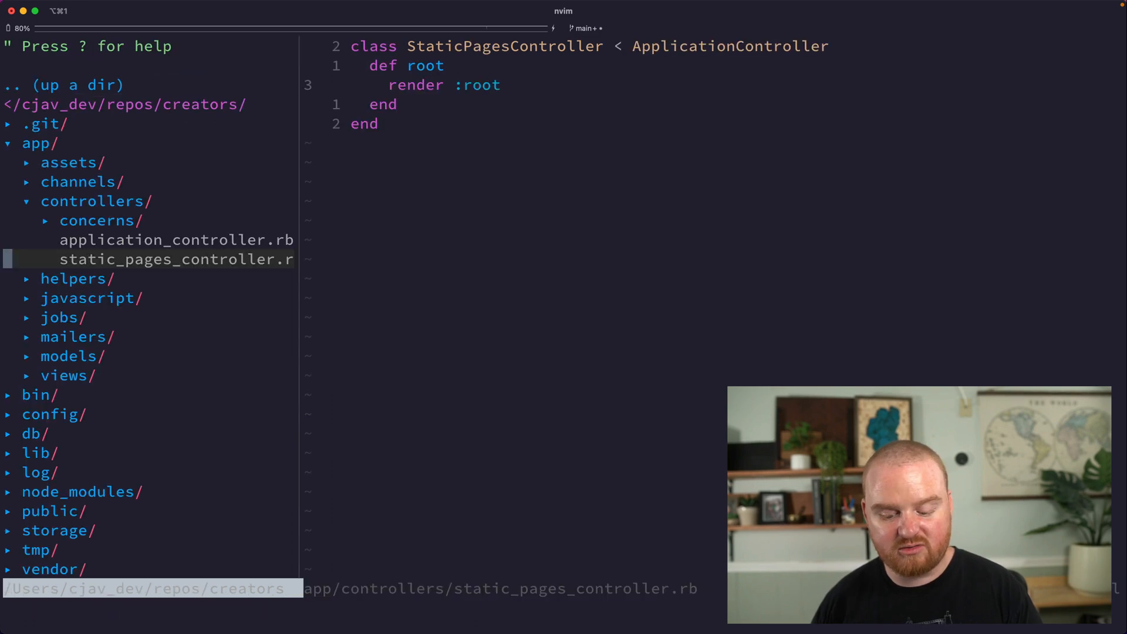
Expand app/views and static_pages in the tree to reveal root.html.erb.
{"action": "left_click", "coordinate": [63, 376]}
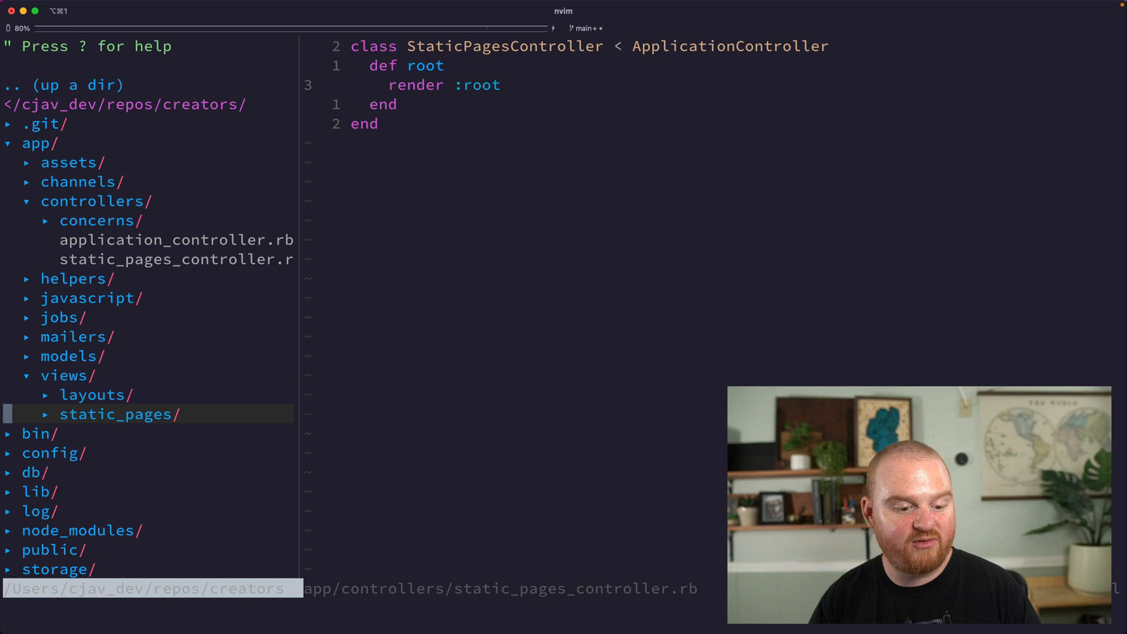
{"action": "left_click", "coordinate": [115, 414]}
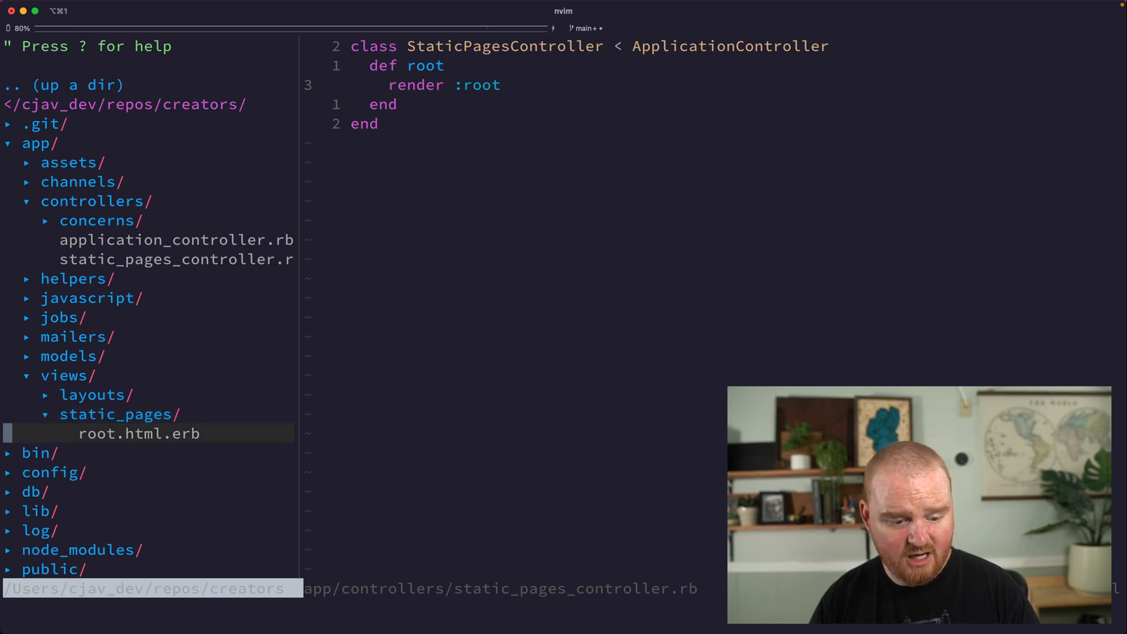
{"action": "left_click", "coordinate": [139, 433]}
{"action": "type", "text": "bin/"}
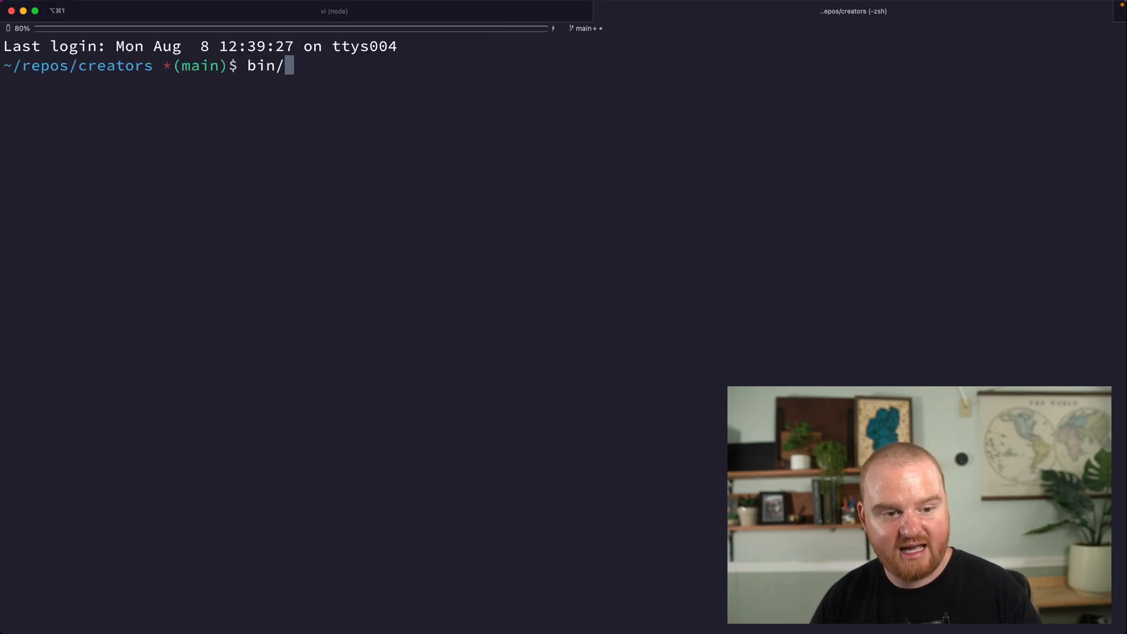
Start the development server with bin/dev and switch to the browser.
{"action": "type", "text": "dev"}
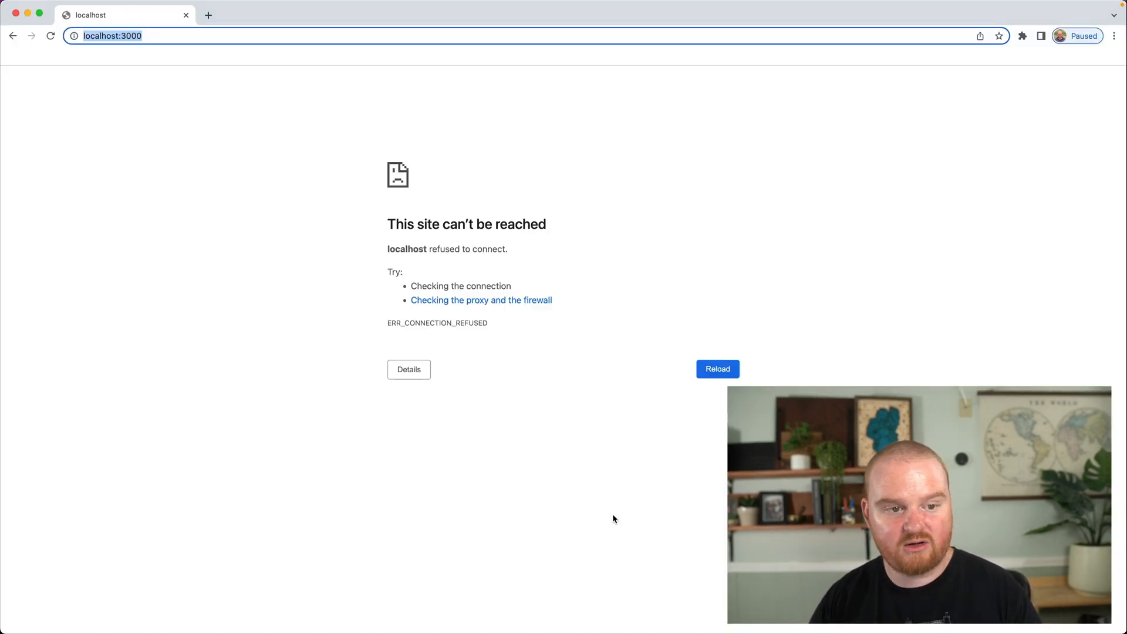
Reload localhost:3000, which reports NoDatabaseError for creators_development, then get a fresh shell.
{"action": "left_click", "coordinate": [716, 368]}
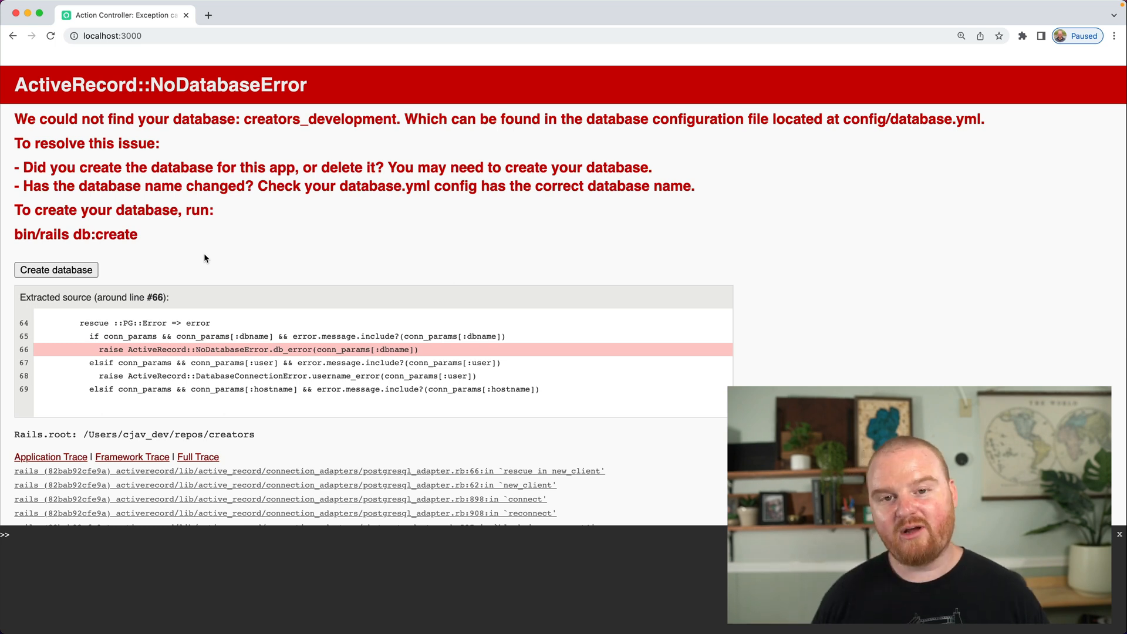
{"action": "double_click", "coordinate": [320, 119]}
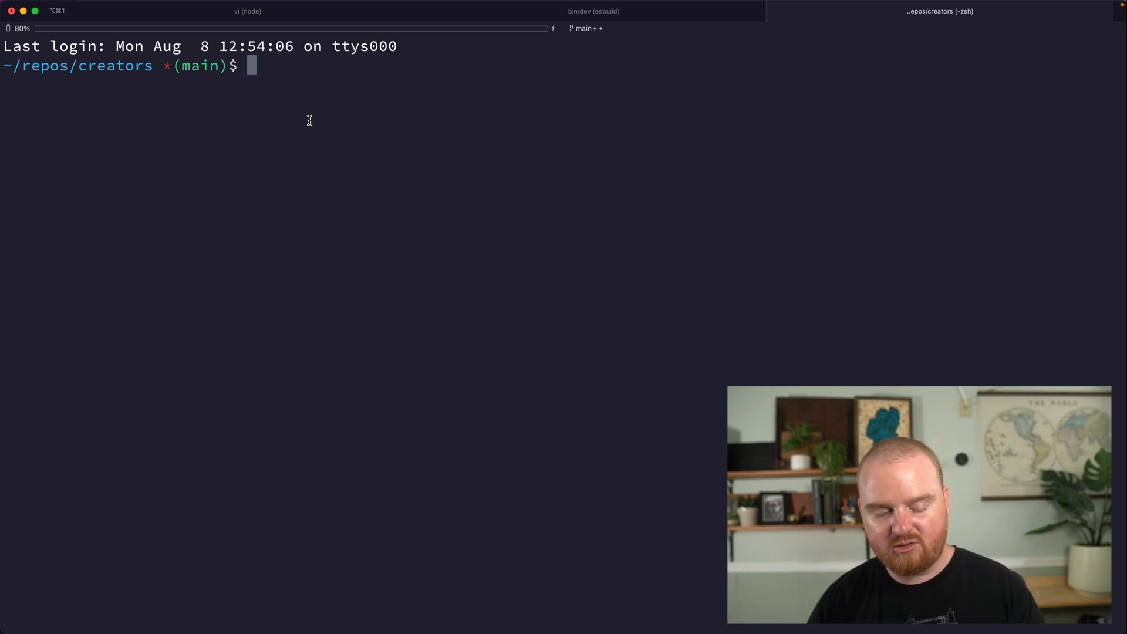
Create the creators_development and creators_test databases and run rails db:migrate.
{"action": "type", "text": "rails"}
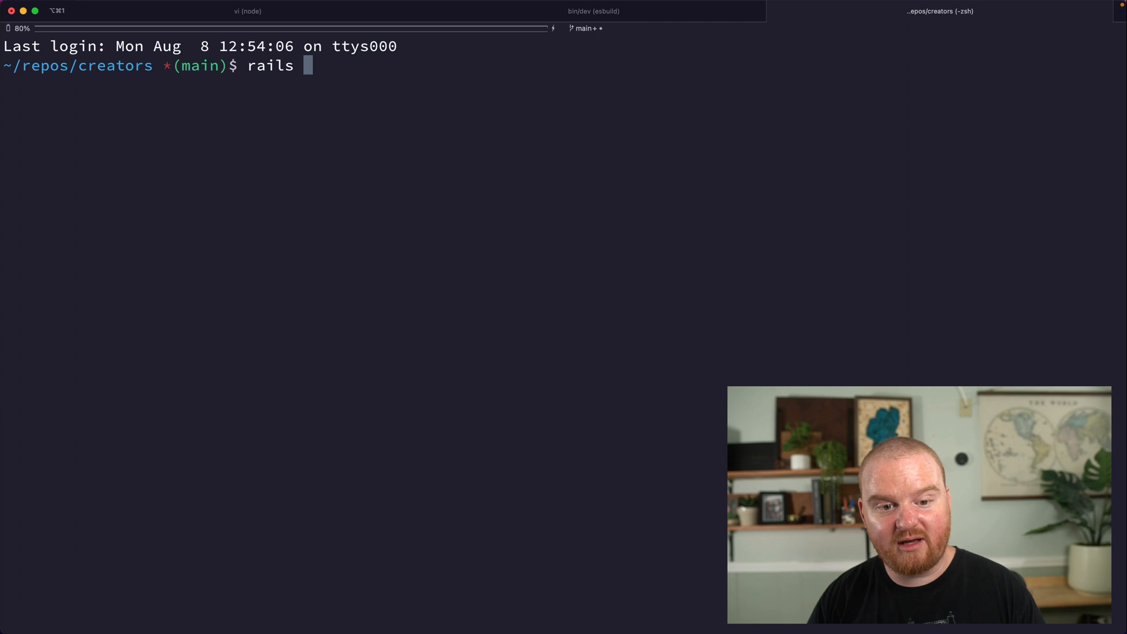
{"action": "type", "text": "db:create"}
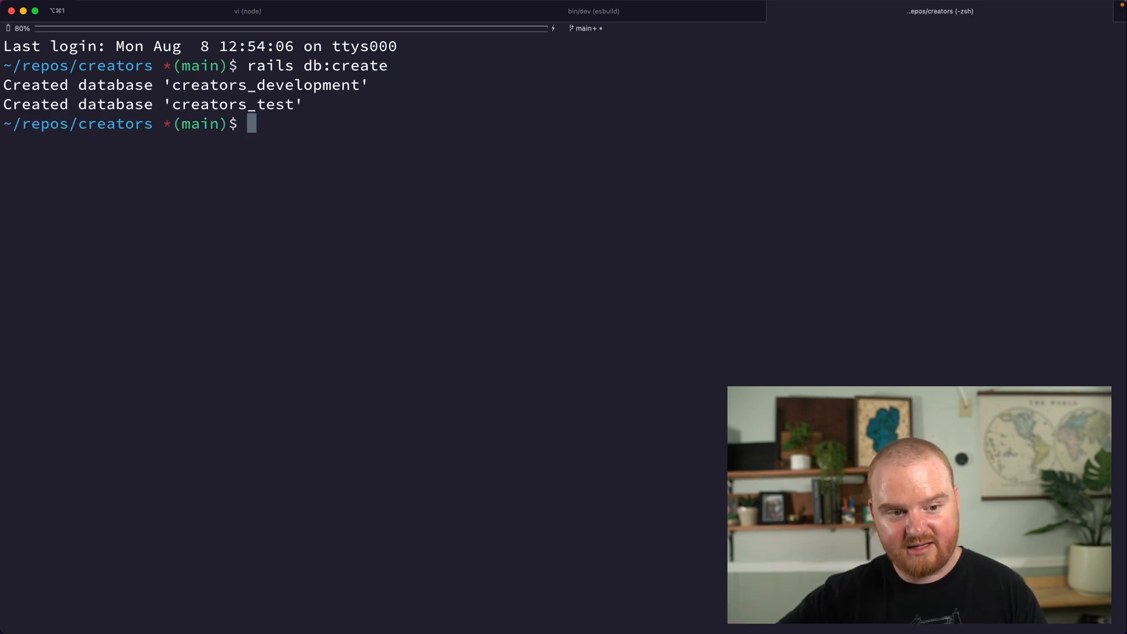
{"action": "type", "text": "rails db:"}
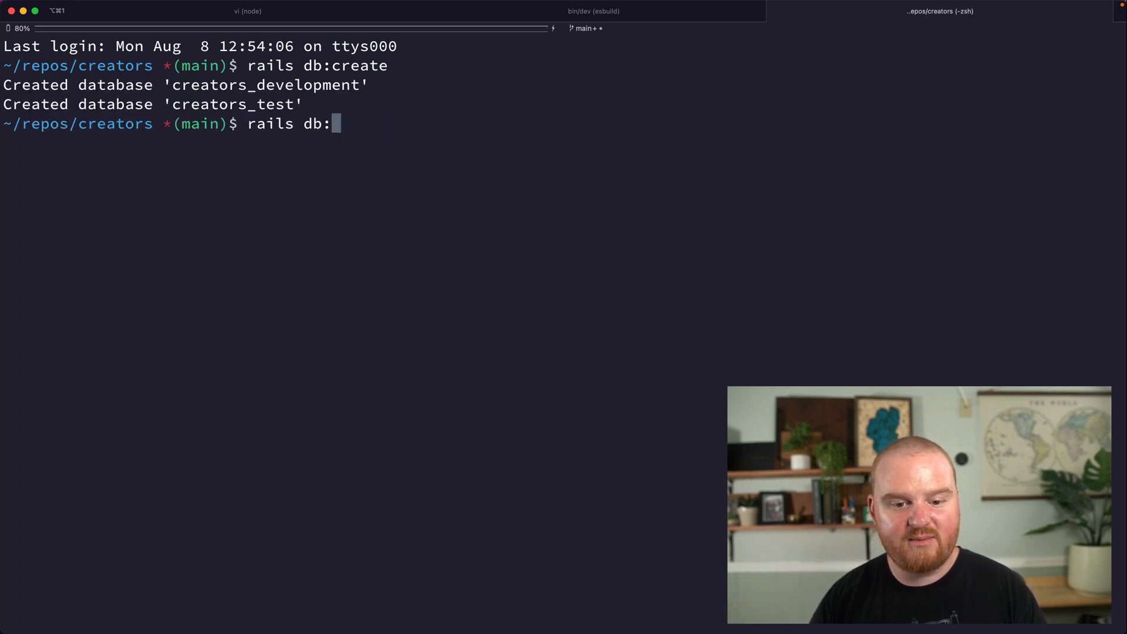
{"action": "type", "text": "migrate"}
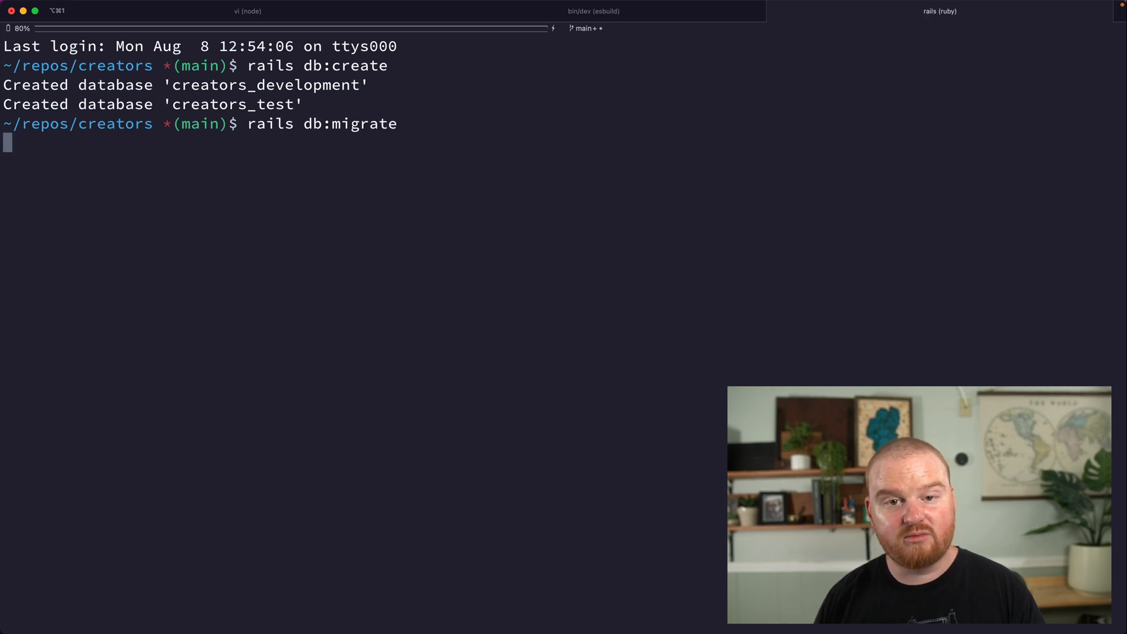